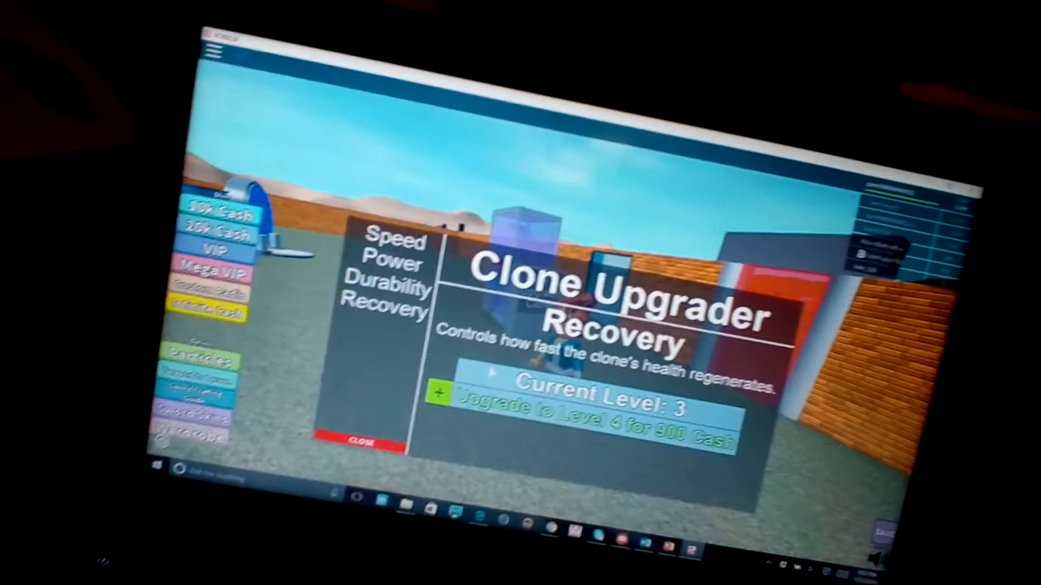
Upgrade the clone's Recovery to level 4 for 900 Cash
left_click(584, 402)
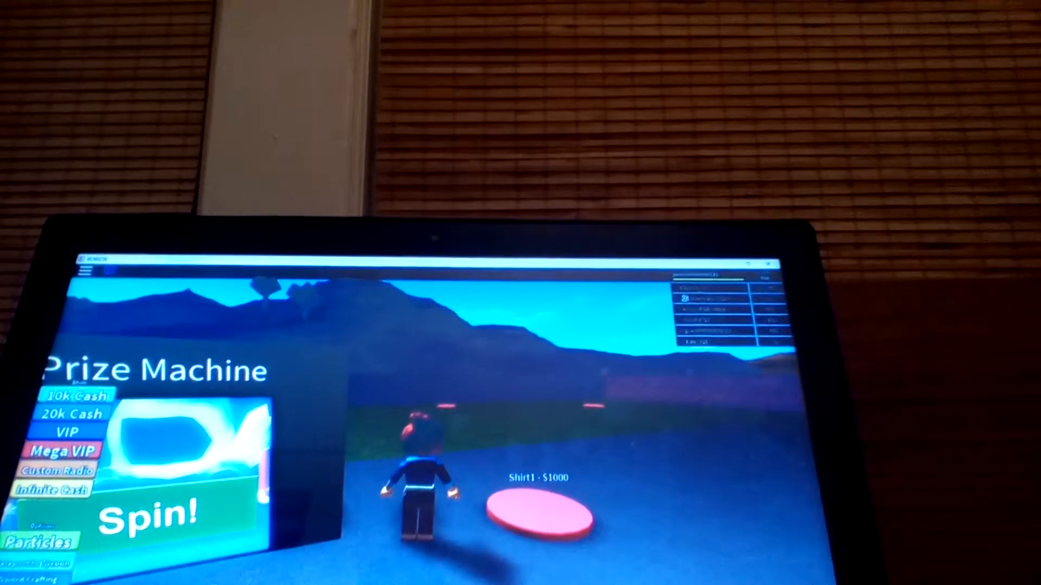
Spin the Prize Machine wheel with the Spin! button
left_click(153, 514)
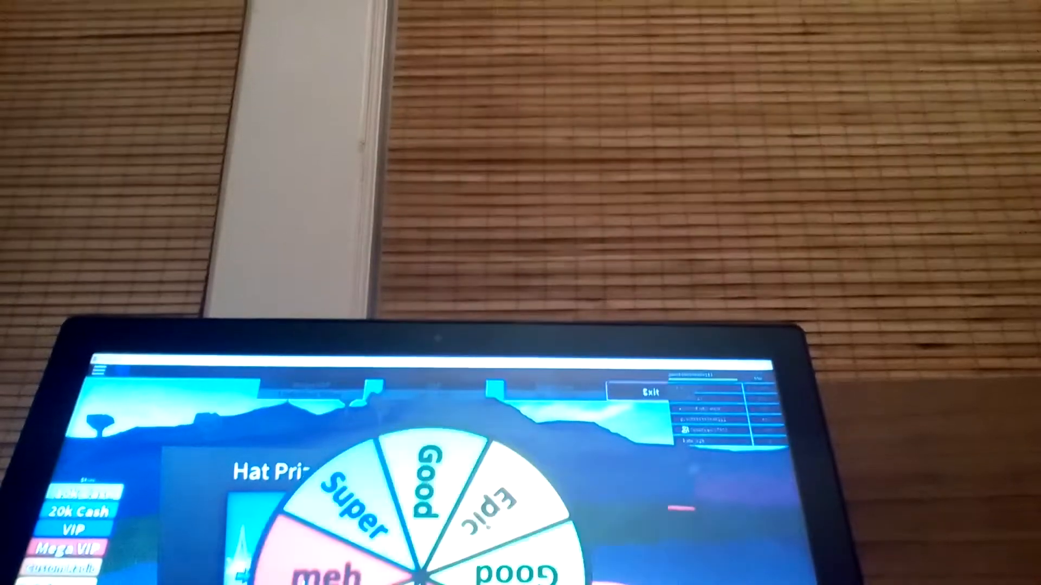